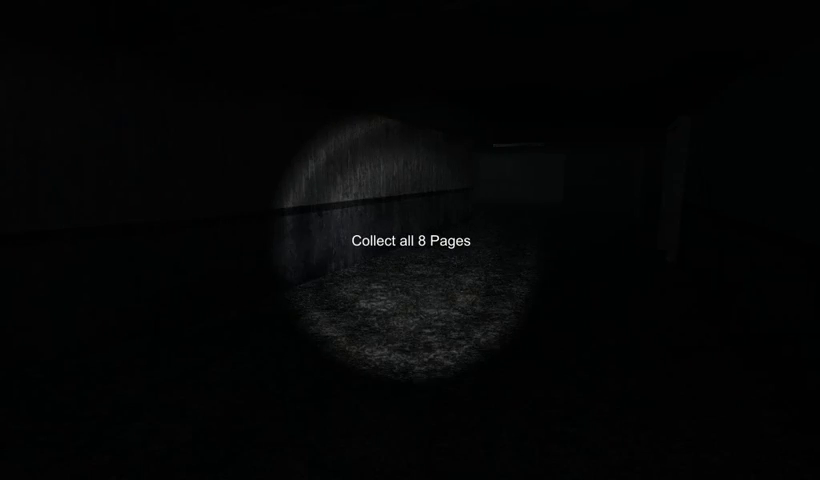
pyautogui.moveTo(410, 240)
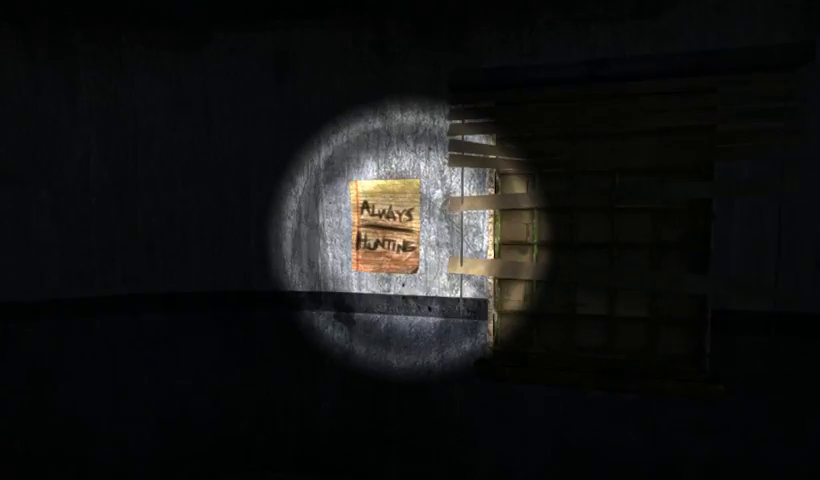
# Step: Pick up the 'Always Hunting' page, then walk through the doorway past the control panel
pyautogui.click(384, 230)
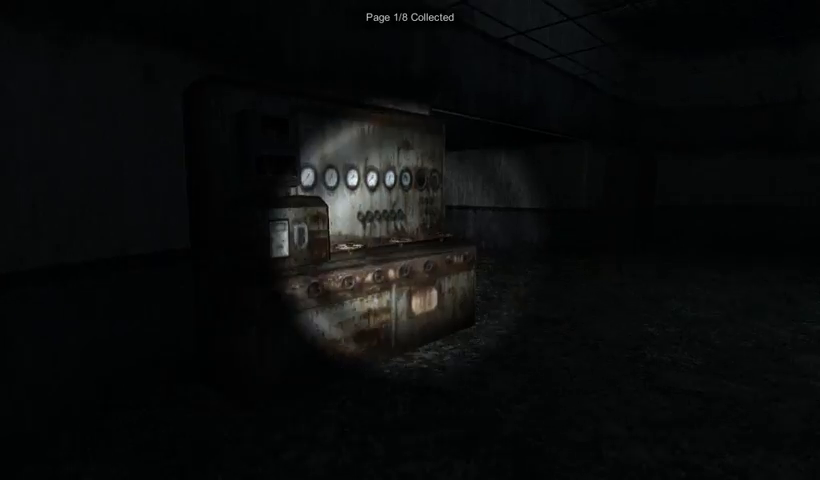
pyautogui.moveTo(410, 240)
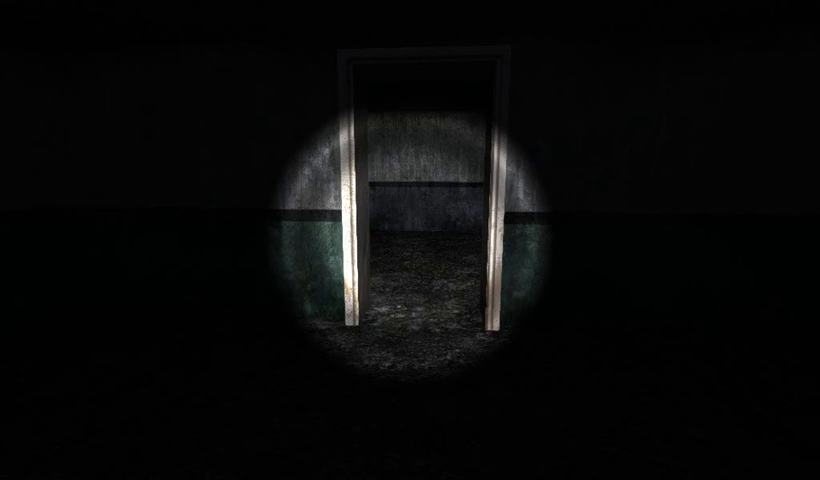
pyautogui.press('W')
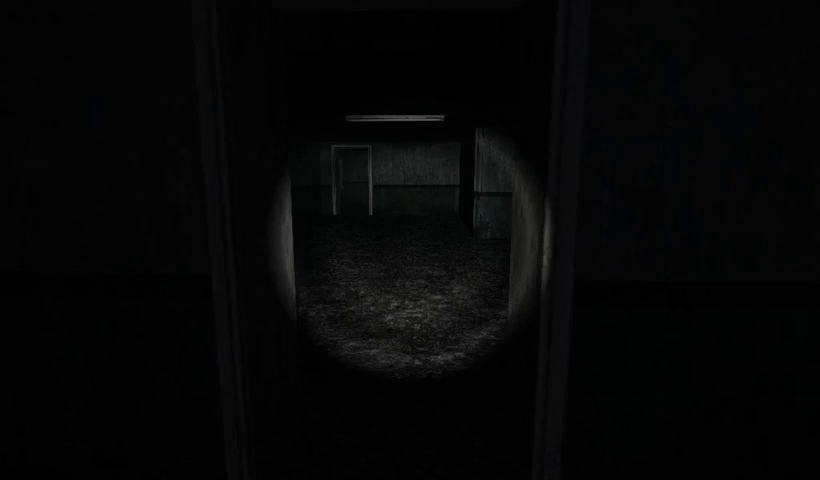
# Step: Walk forward into the next room toward the wooden doorframe between railings
pyautogui.press('W')
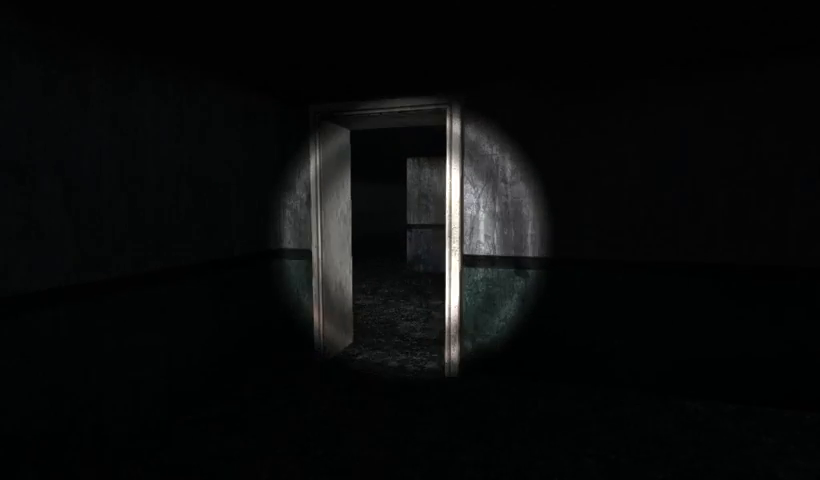
pyautogui.moveTo(410, 240)
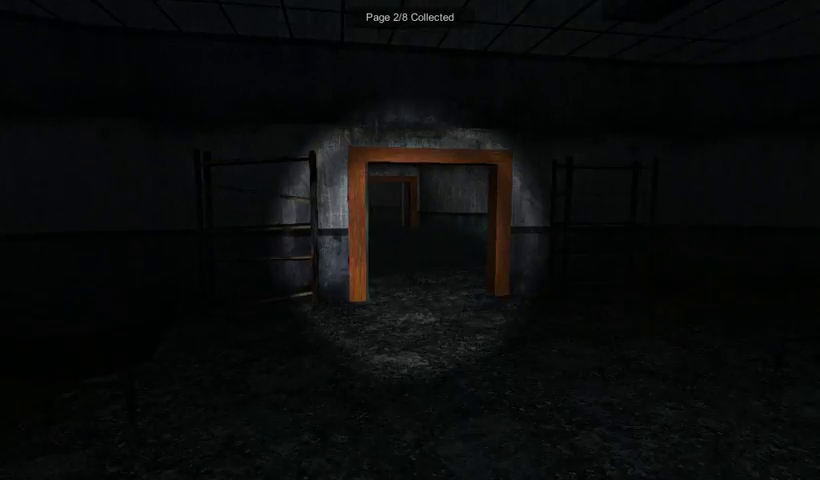
# Step: Walk past the bench room to the page with the tree drawing
pyautogui.press('w')
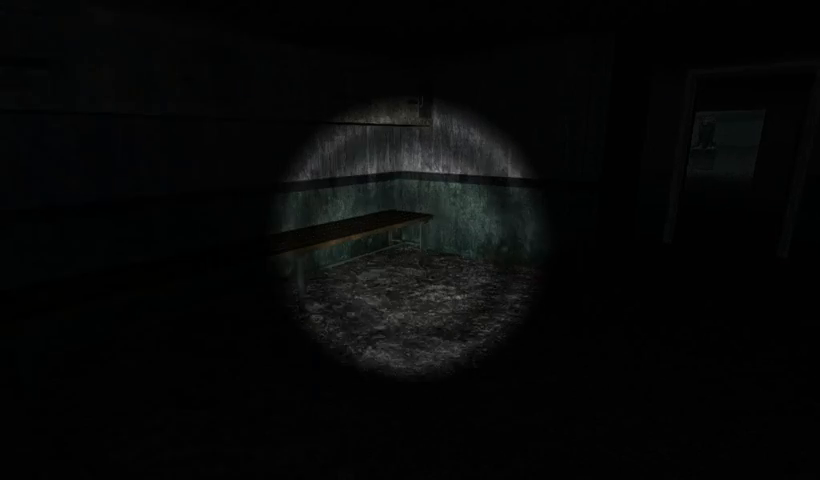
pyautogui.moveTo(410, 240)
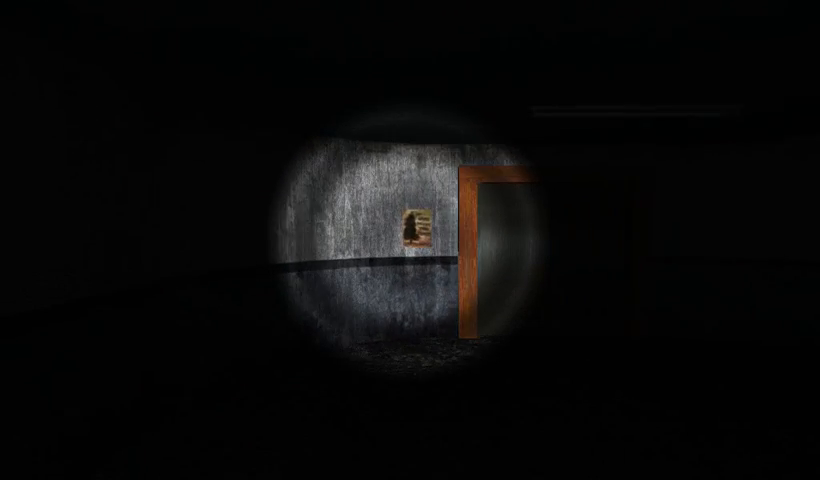
# Step: Collect the tree-drawing page, bringing the count to 3 of 8
pyautogui.click(410, 228)
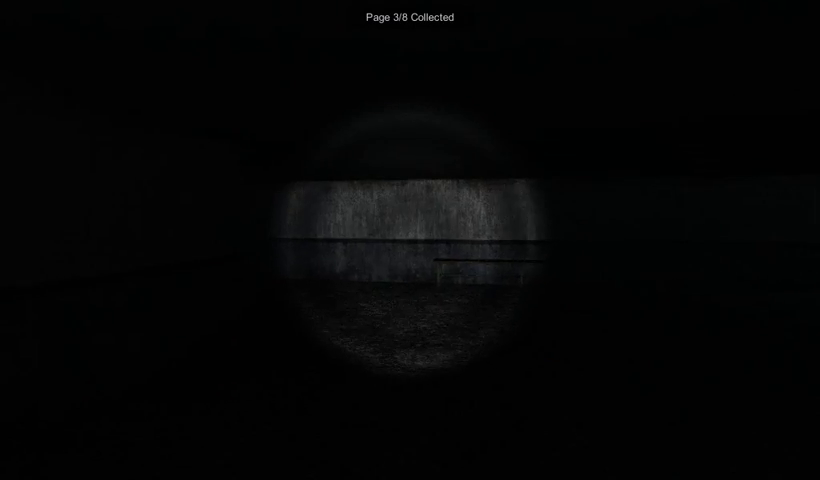
pyautogui.moveTo(410, 240)
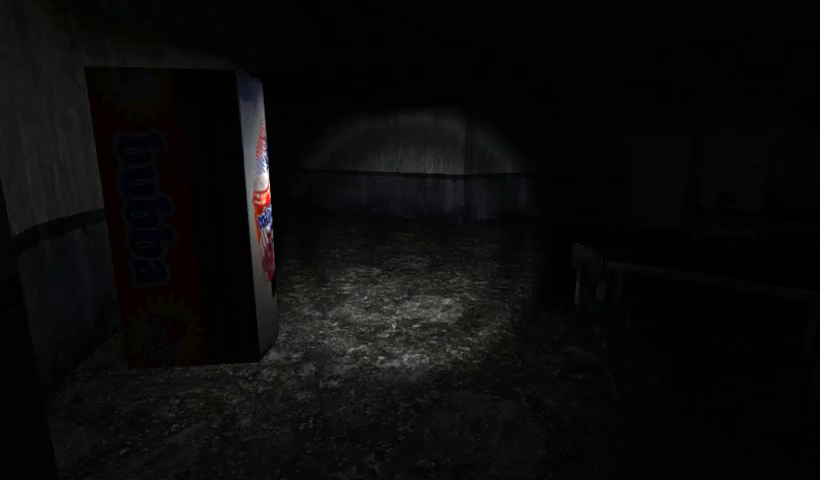
pyautogui.moveTo(410, 240)
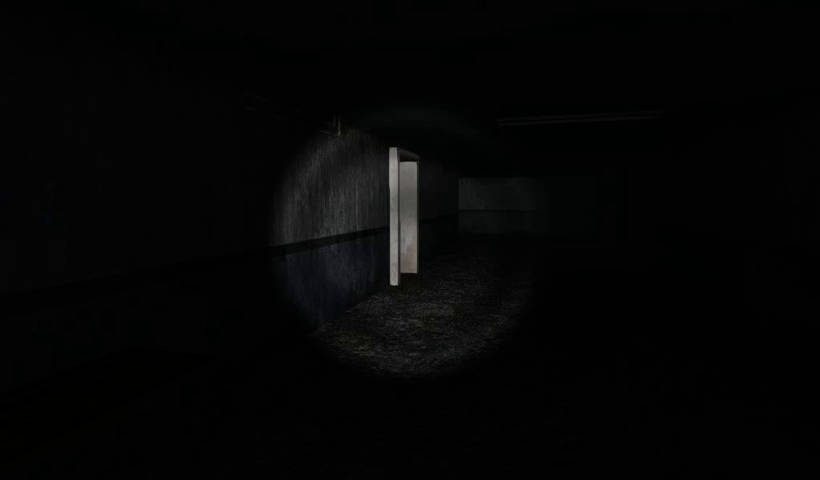
# Step: Walk down the dark corridor past the vending machine, searching for the fourth page
pyautogui.press('W')
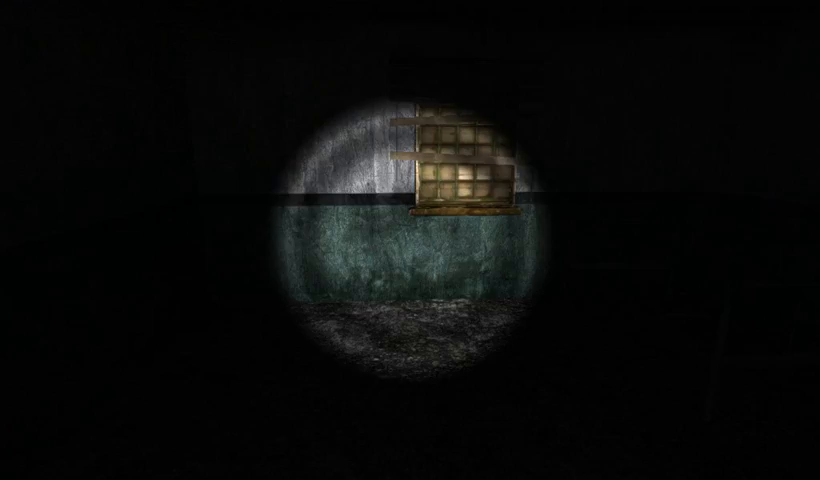
pyautogui.moveTo(410, 240)
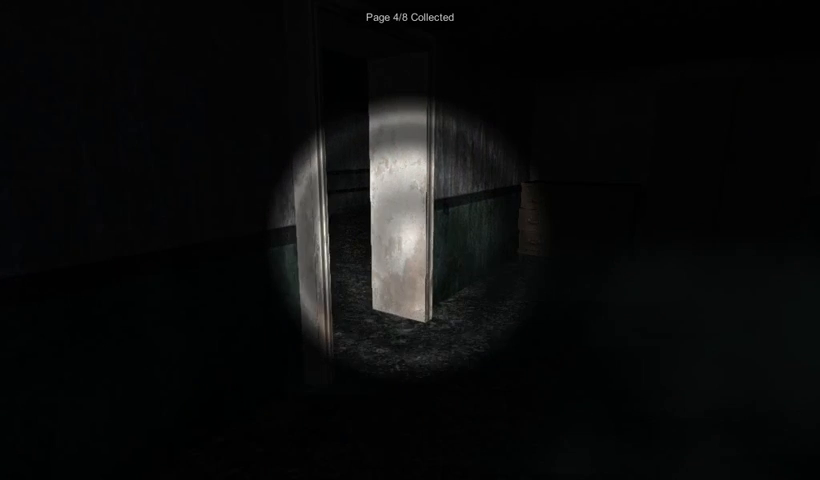
pyautogui.moveTo(410, 240)
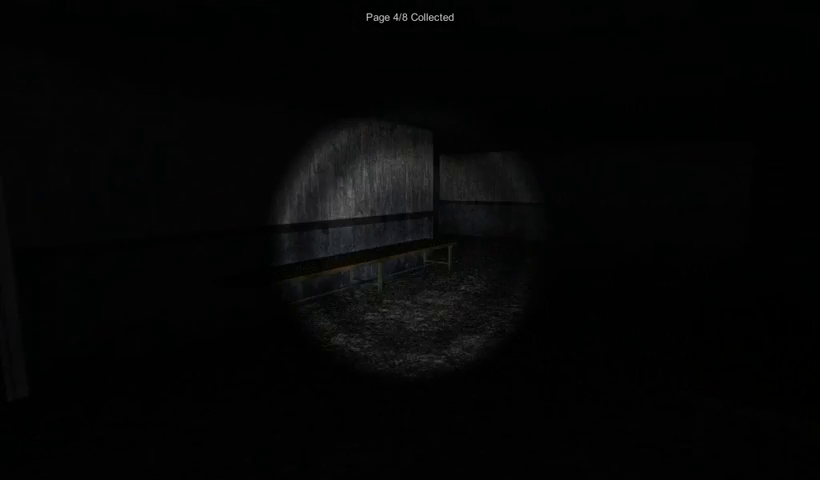